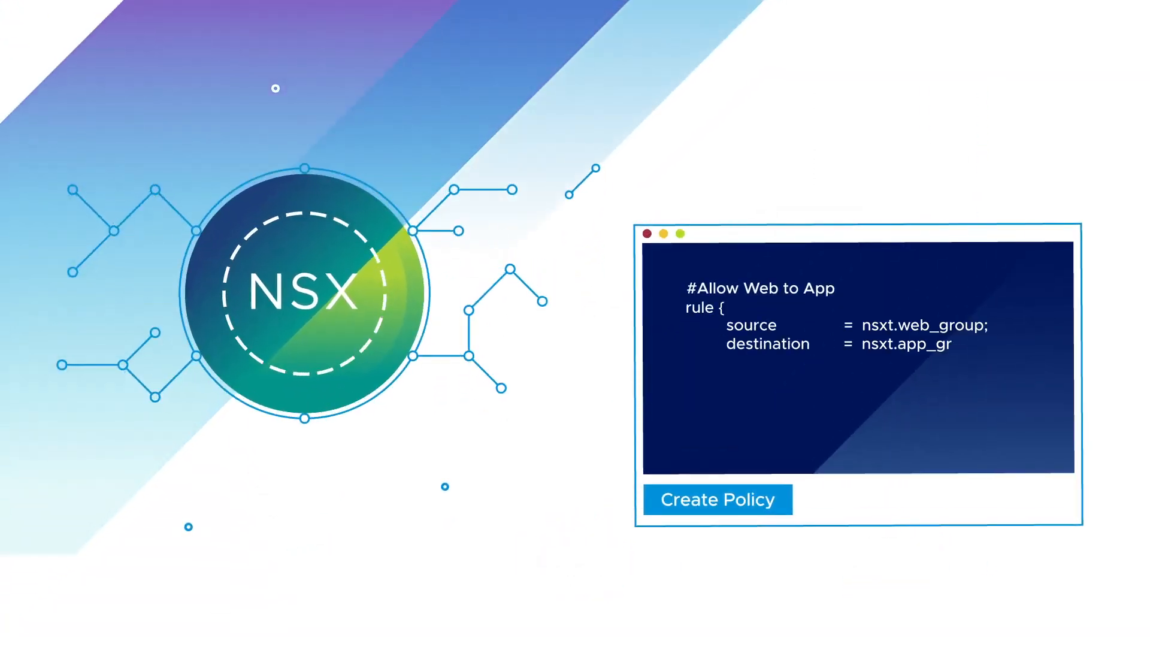
Step: Submit the 'Allow Web to App' rule (web group to app group, allow HTTPS, logging off) with Create Policy
left_click(717, 500)
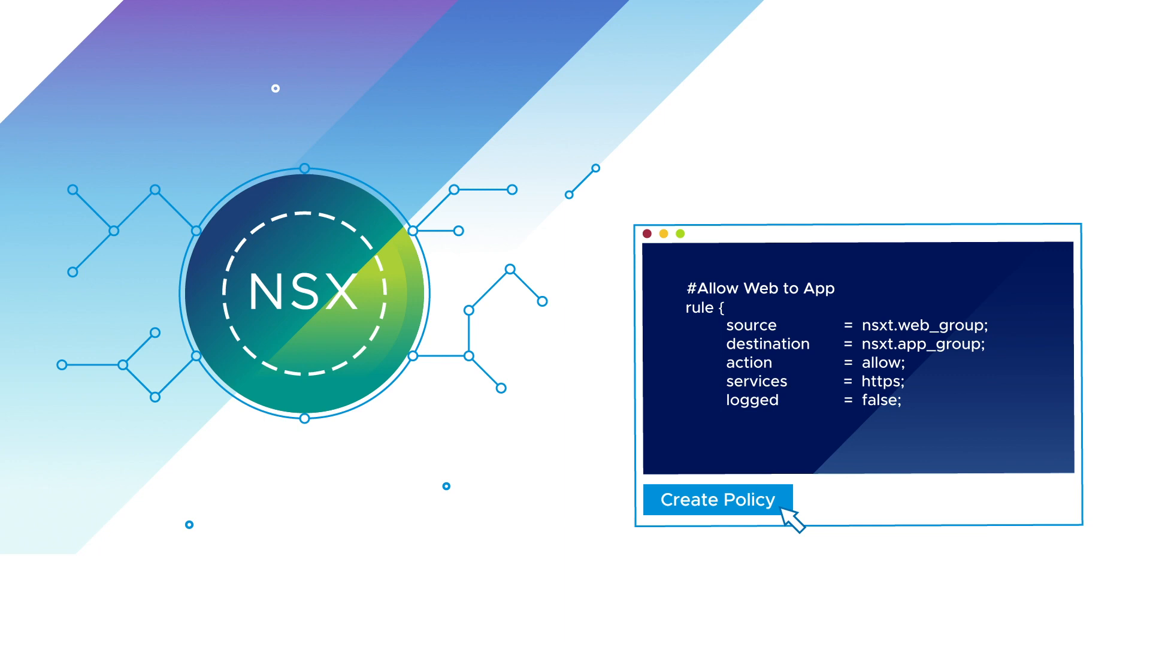